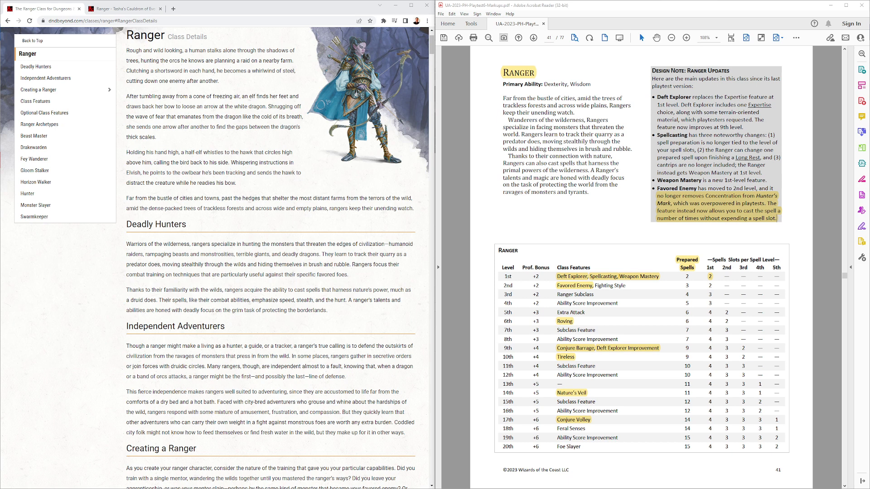
# Step: Scroll the D&D Beyond 2014 Ranger page down to The Ranger Table beside the PDF
pyautogui.scroll(-3)
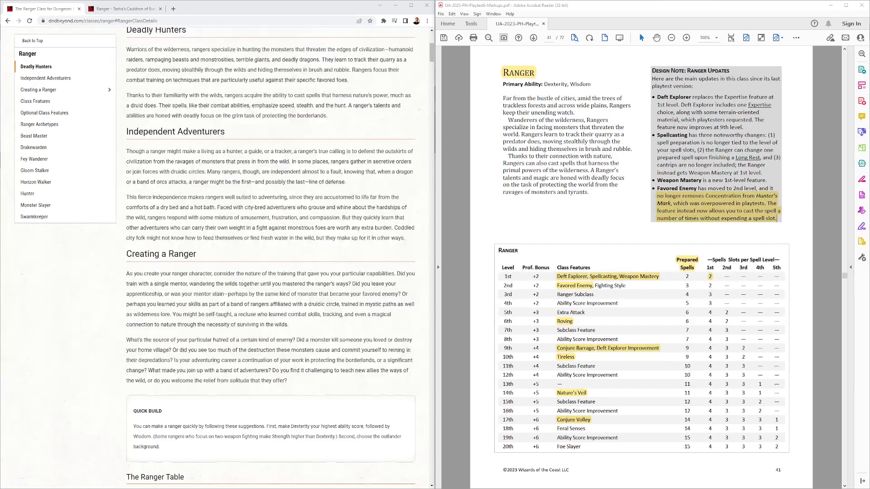
pyautogui.scroll(-3)
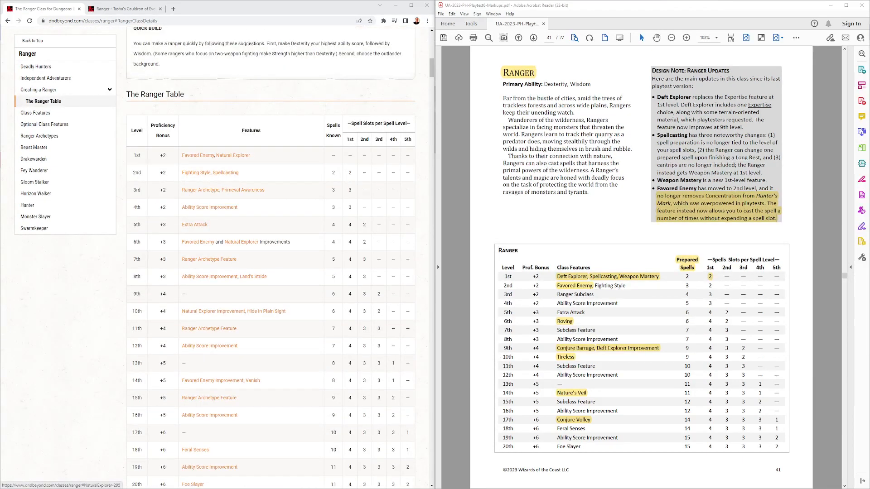
pyautogui.scroll(-3)
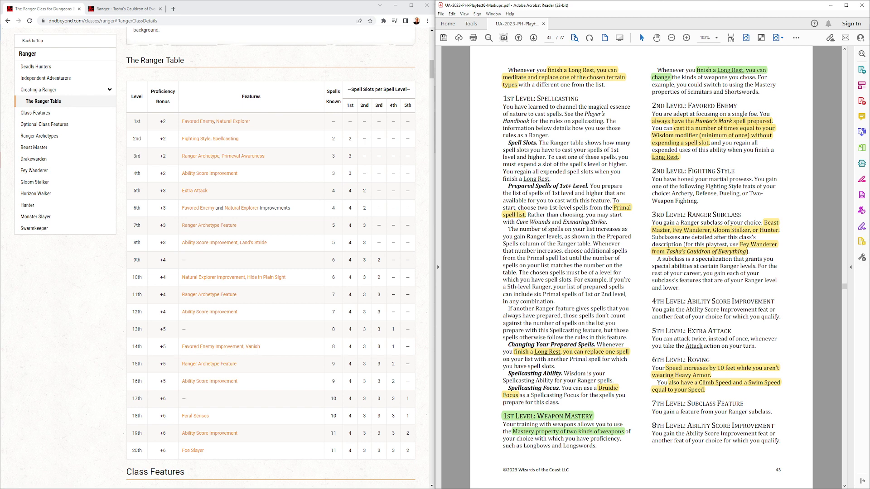
pyautogui.moveTo(862, 163)
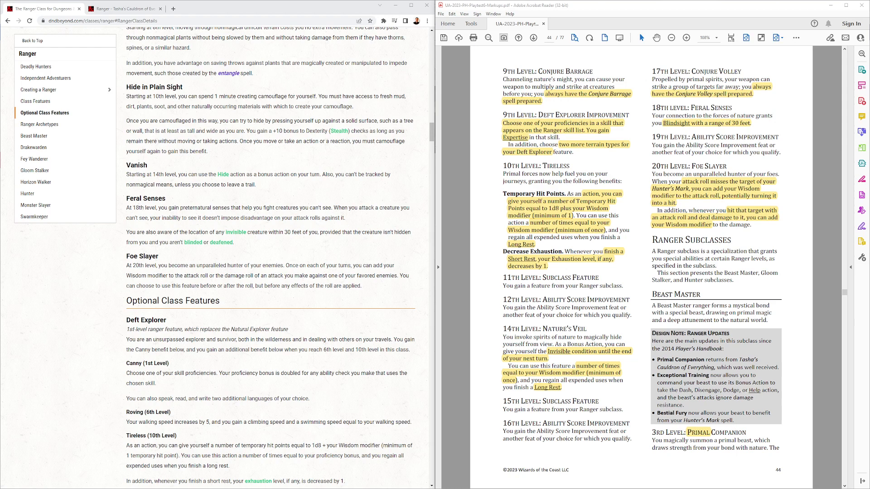
# Step: Jump to the Gloom Stalker section of the 2014 Ranger via the left navigation
pyautogui.click(33, 135)
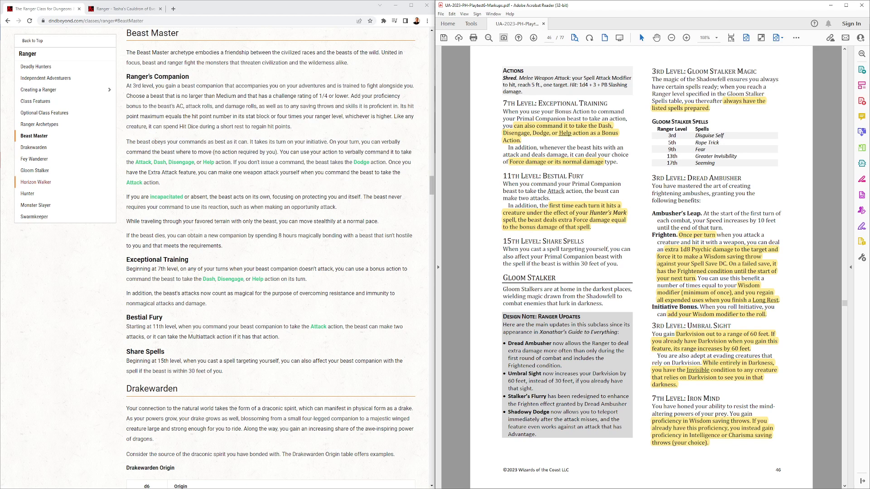
pyautogui.moveTo(35, 182)
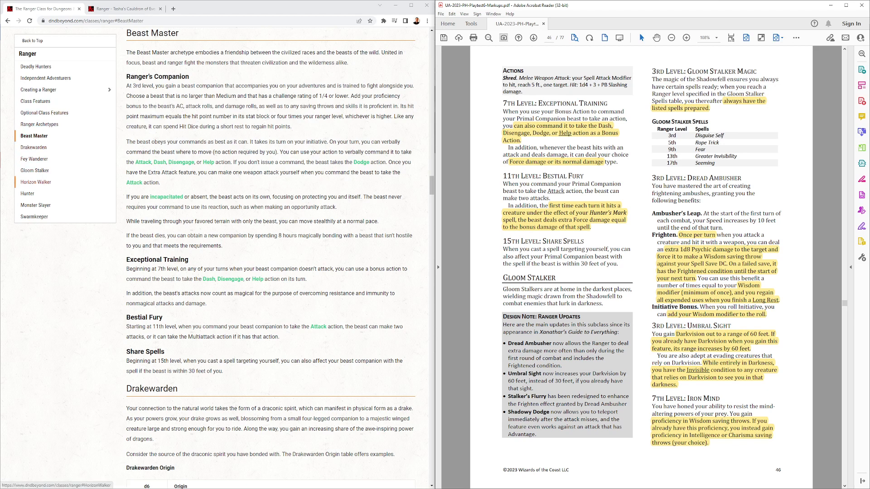
pyautogui.click(34, 171)
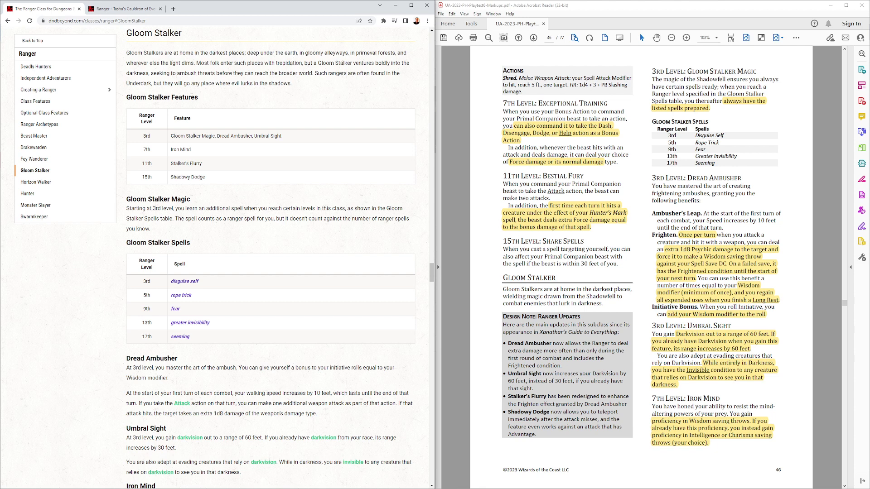
# Step: Scroll through the Gloom Stalker spells table and features down to Shadowy Dodge
pyautogui.scroll(-3)
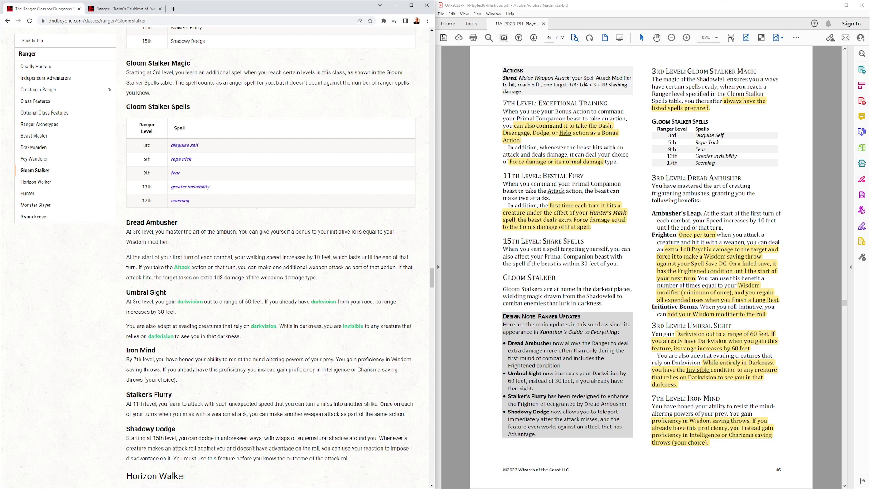
pyautogui.click(45, 112)
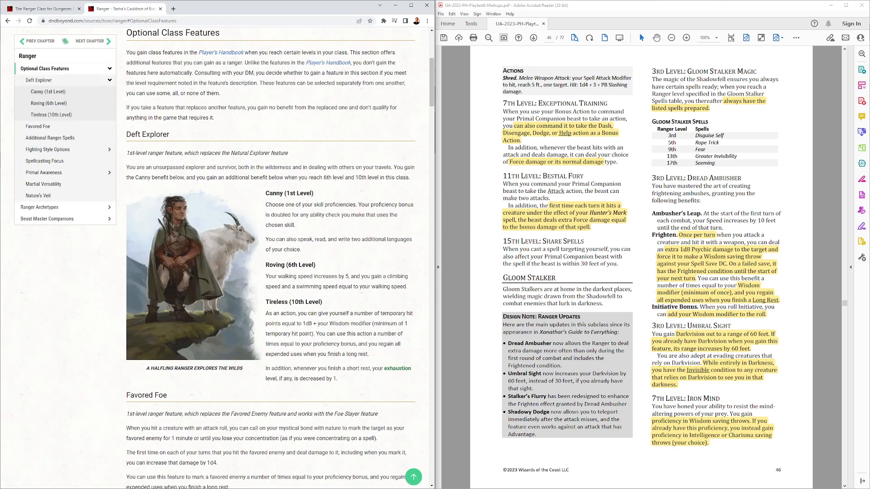
pyautogui.moveTo(48, 150)
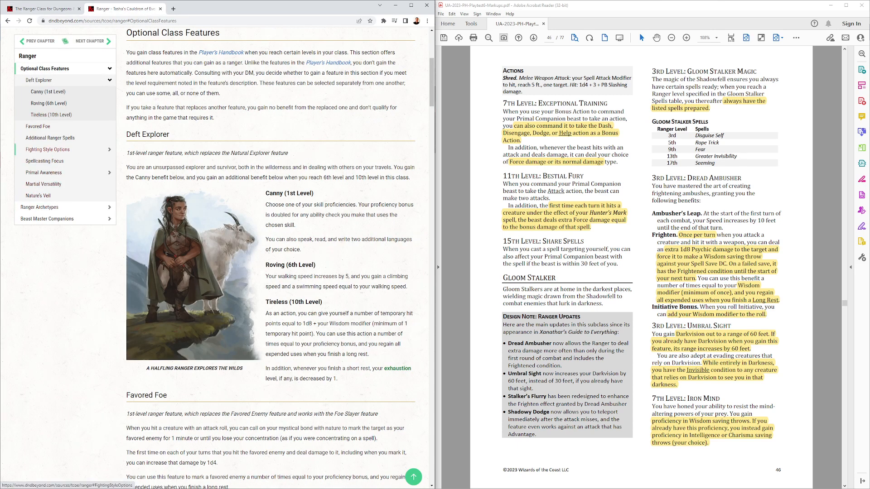
pyautogui.click(43, 172)
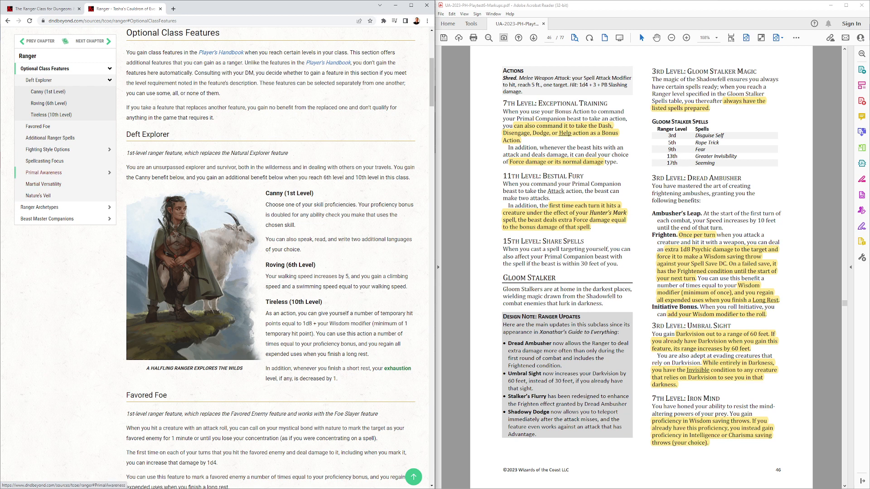
pyautogui.click(39, 206)
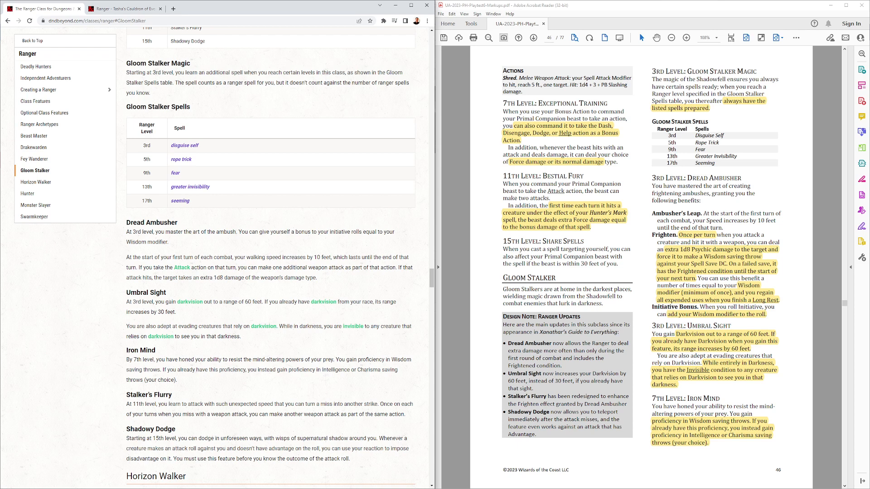
pyautogui.scroll(-3)
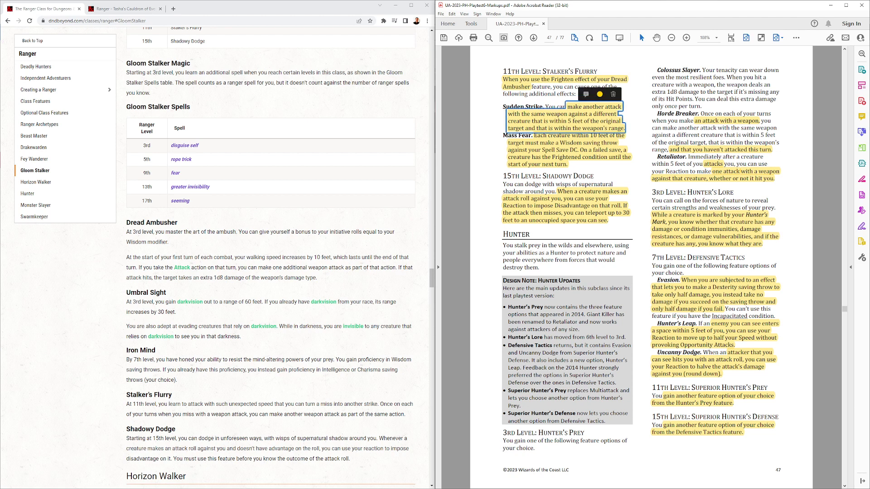
pyautogui.click(600, 94)
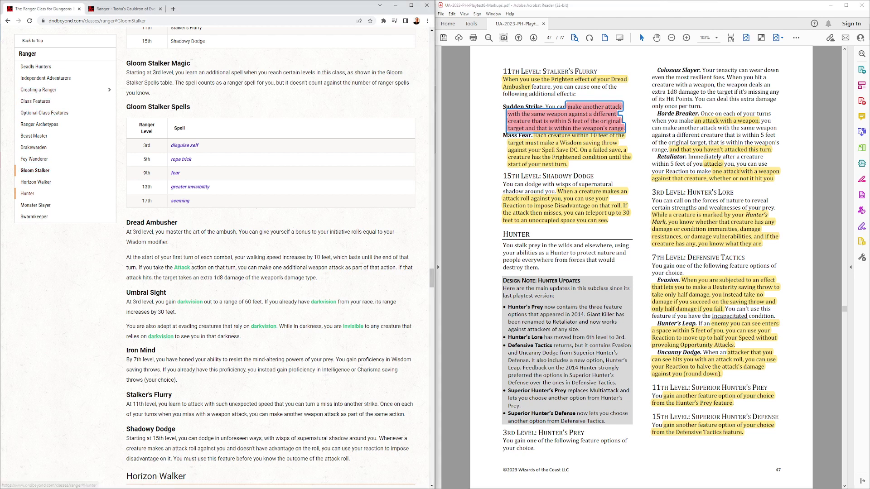
# Step: Jump to the 2014 Hunter archetype and scroll through its features toward the Tasha's archetypes
pyautogui.click(28, 194)
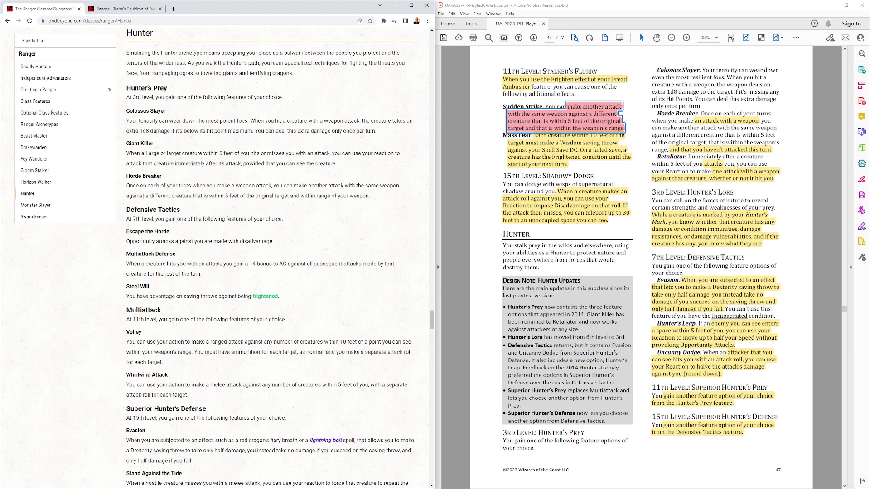
pyautogui.scroll(-3)
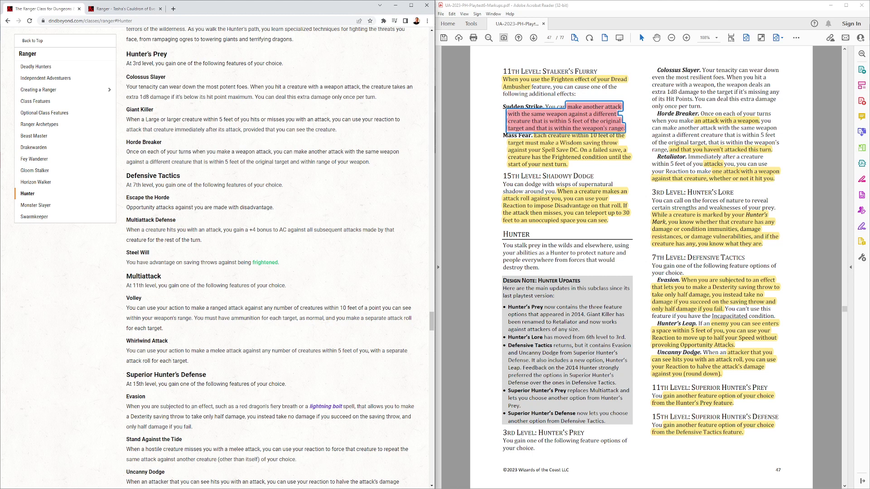
pyautogui.scroll(-3)
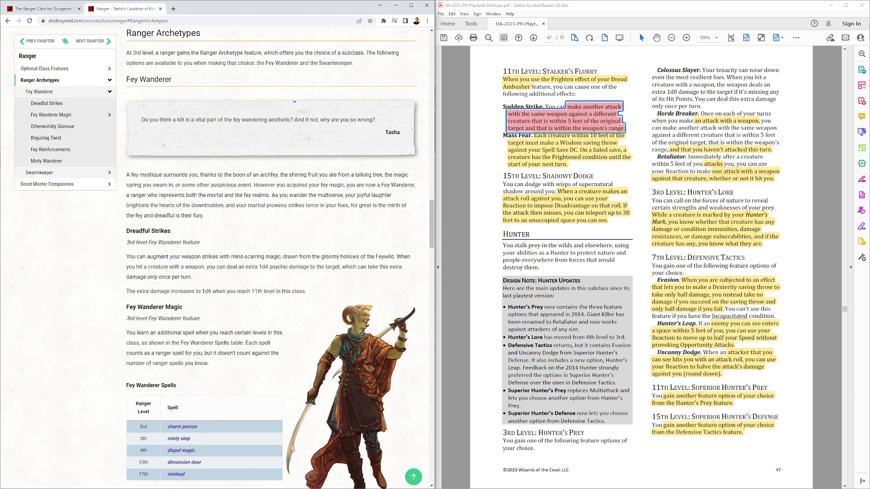
pyautogui.moveTo(50, 149)
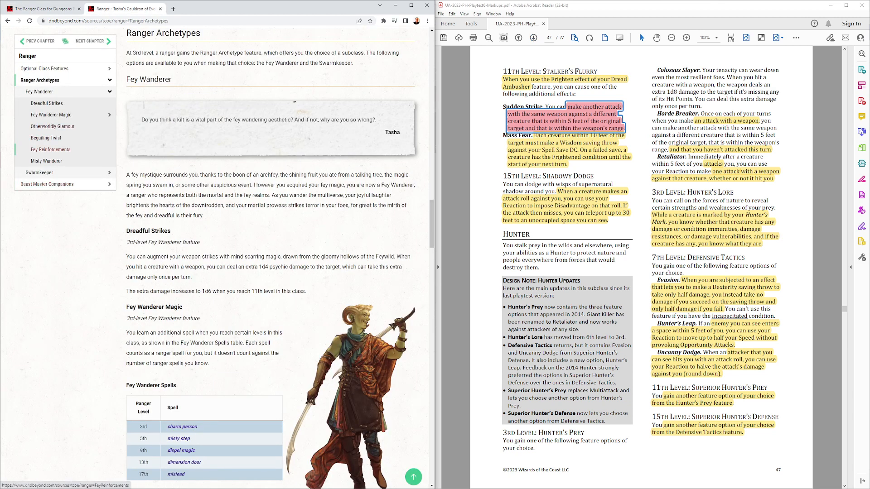
# Step: Jump to the Fey Wanderer and scroll through its features down to the Swarmkeeper heading
pyautogui.click(38, 172)
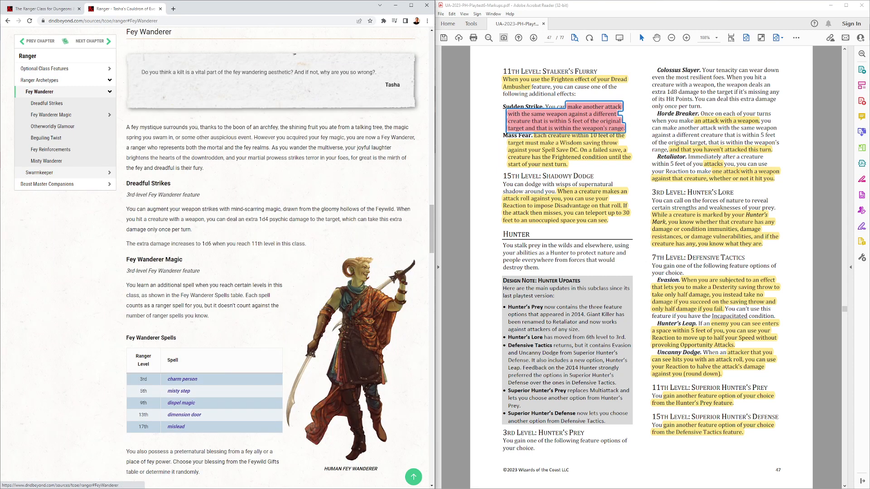
pyautogui.moveTo(128, 183)
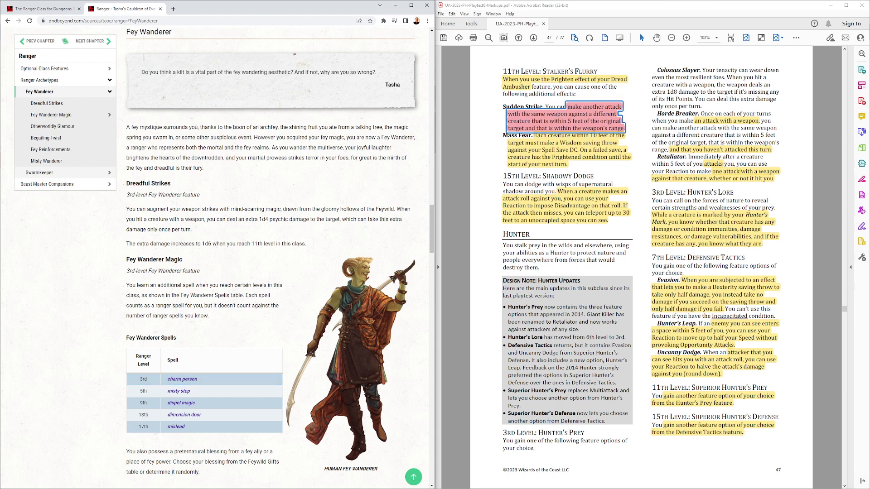
pyautogui.scroll(-3)
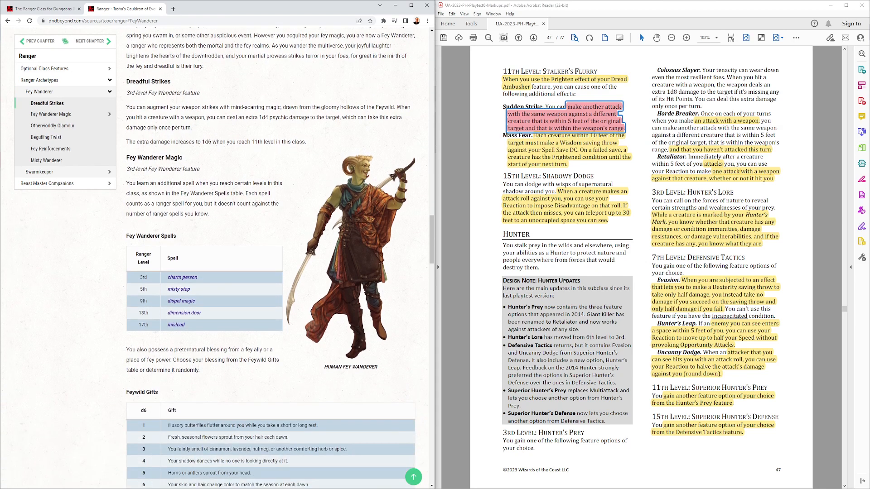
pyautogui.scroll(-3)
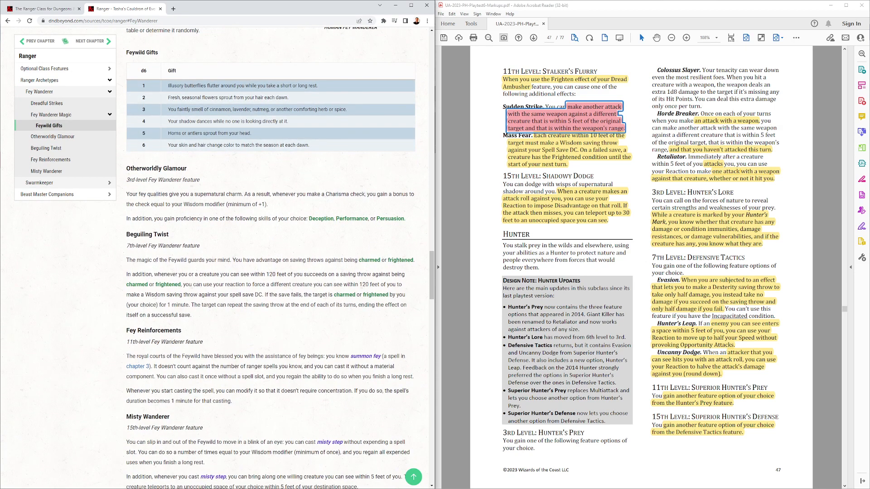
pyautogui.scroll(-3)
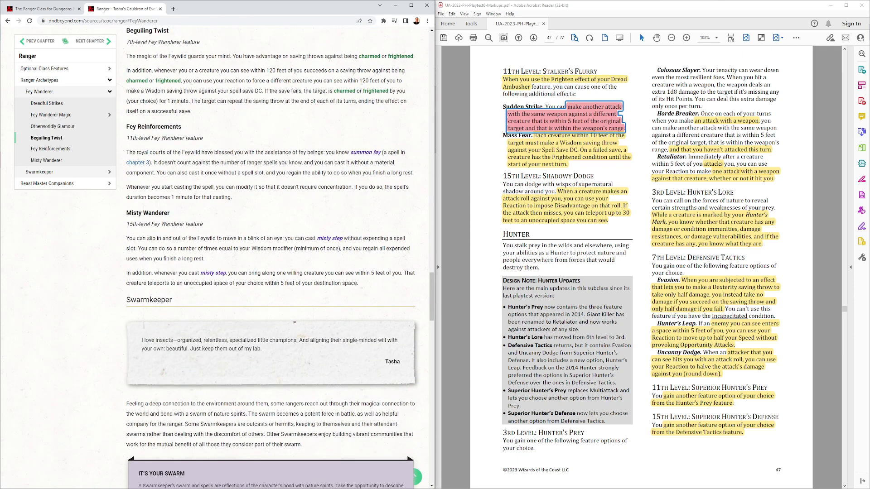
pyautogui.scroll(3)
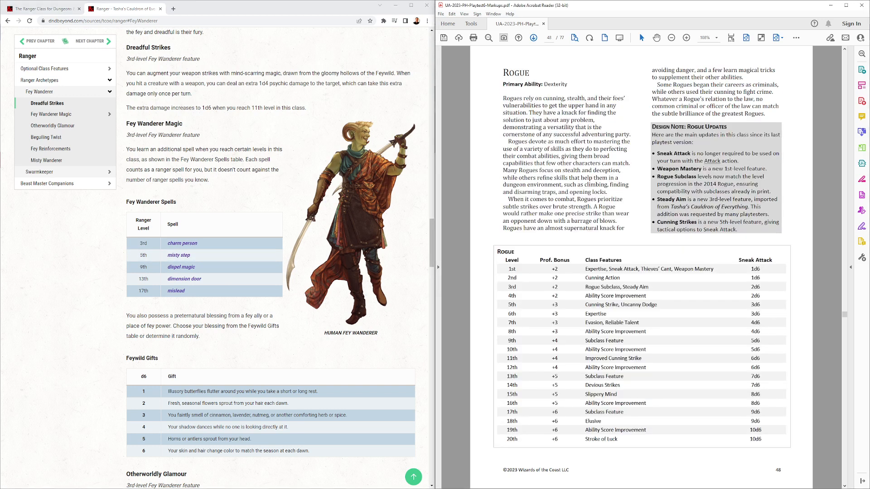
pyautogui.moveTo(545, 38)
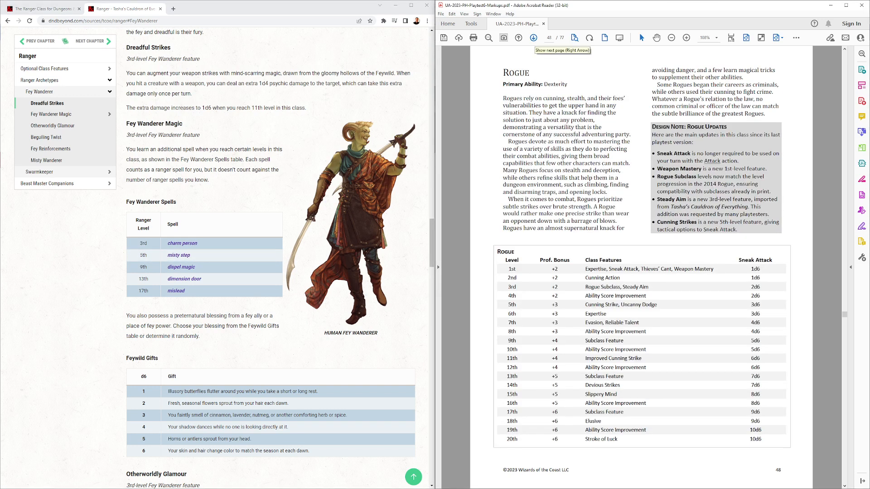